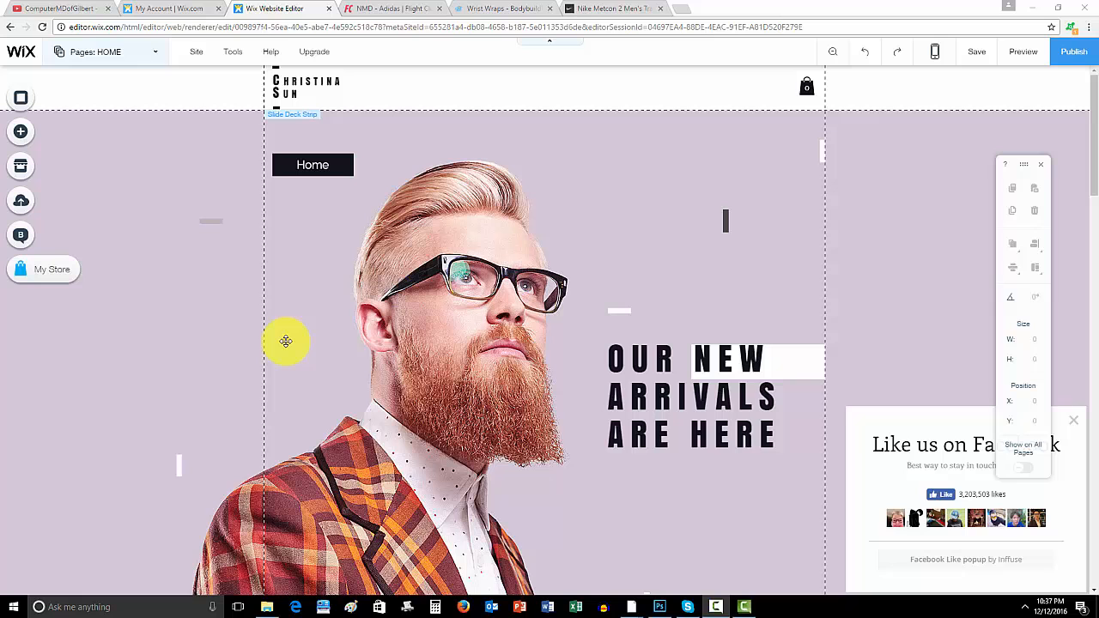
# Search the App Market for 'ban' and open the Bandsintown app details page.
pyautogui.moveTo(286, 342); pyautogui.dragTo(150, 289)
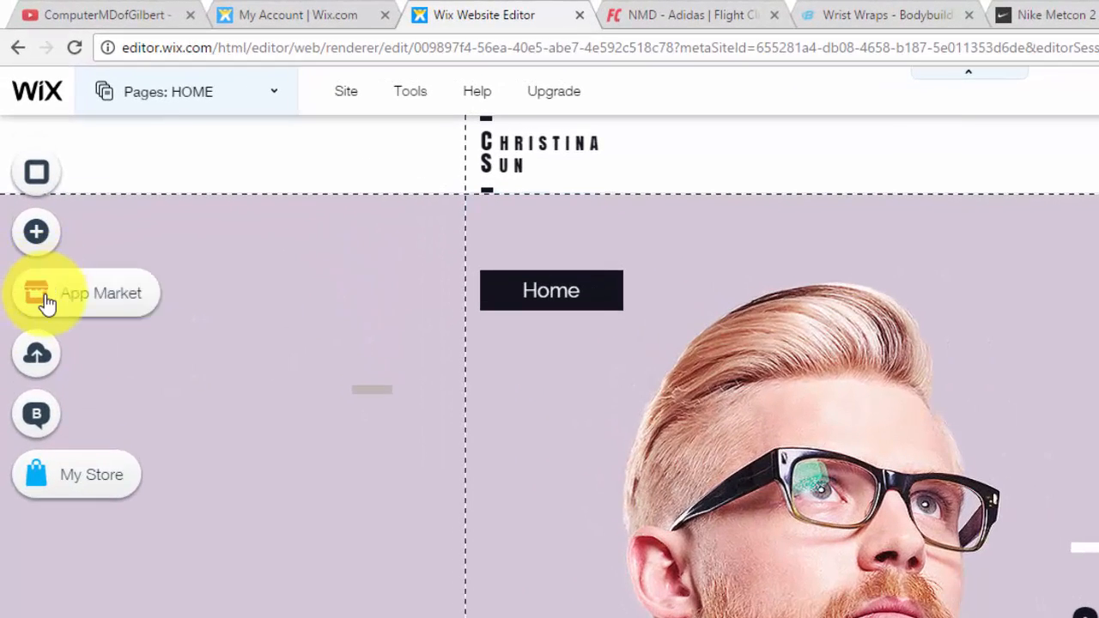
pyautogui.click(36, 293)
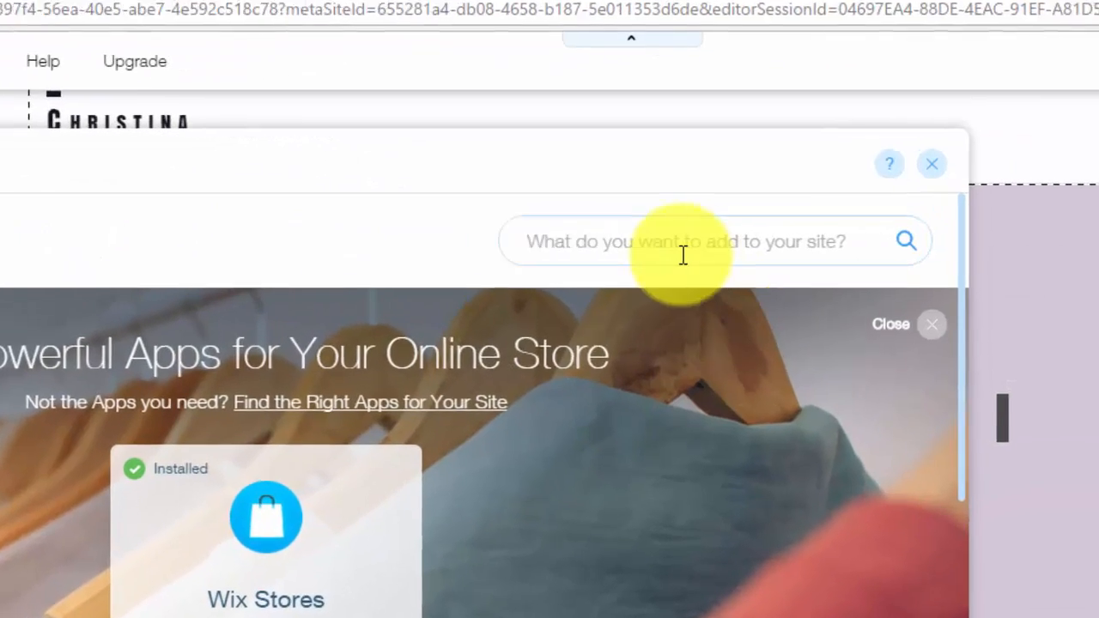
pyautogui.write('ban')
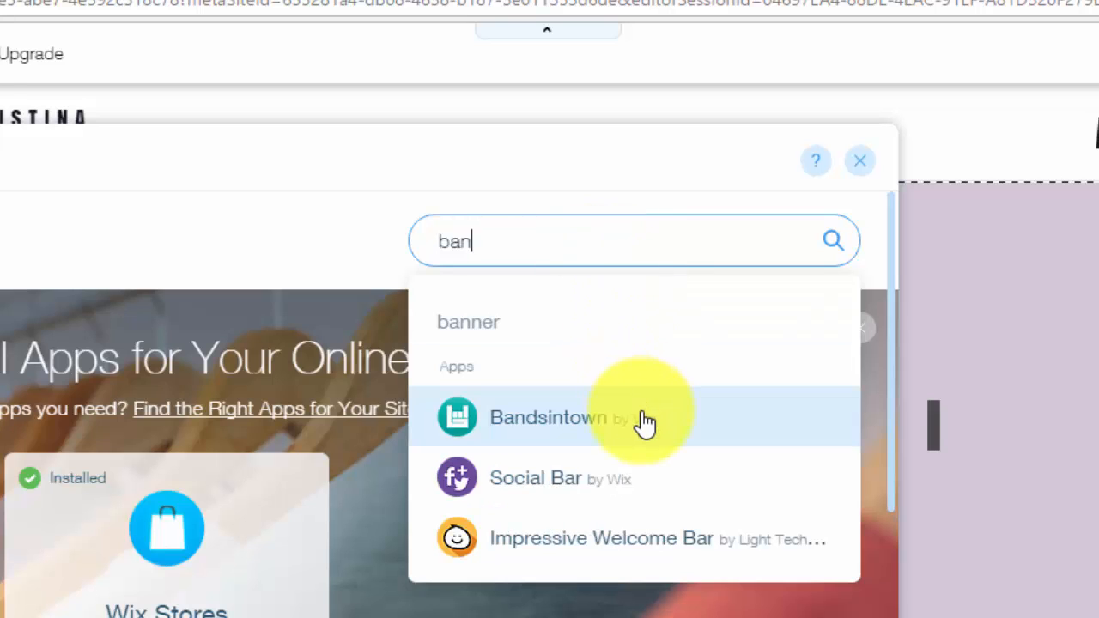
pyautogui.moveTo(652, 442)
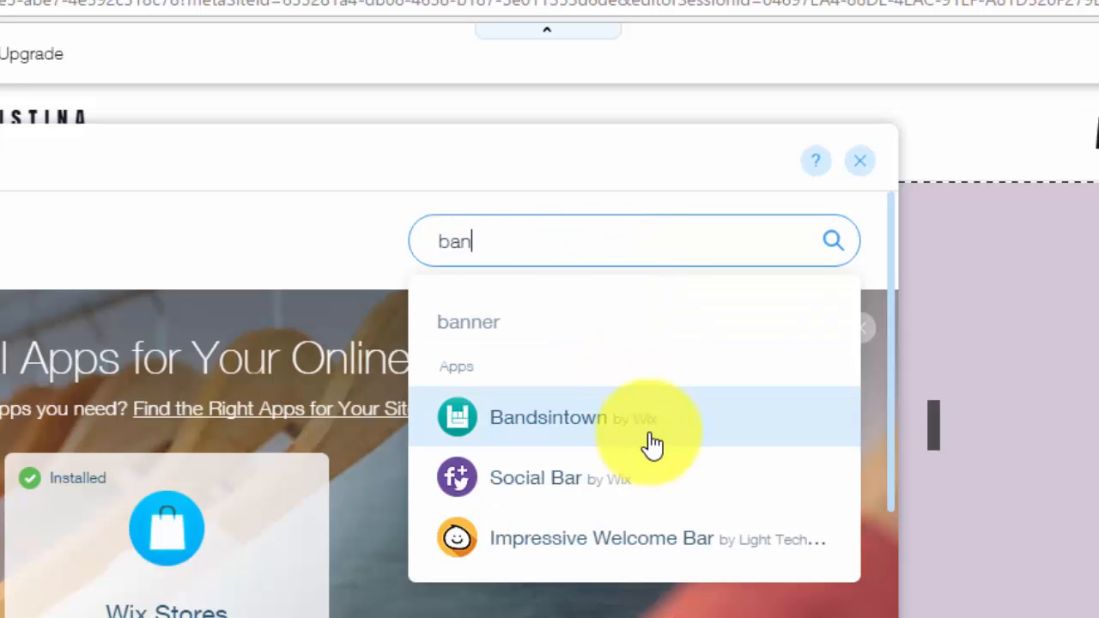
pyautogui.click(548, 417)
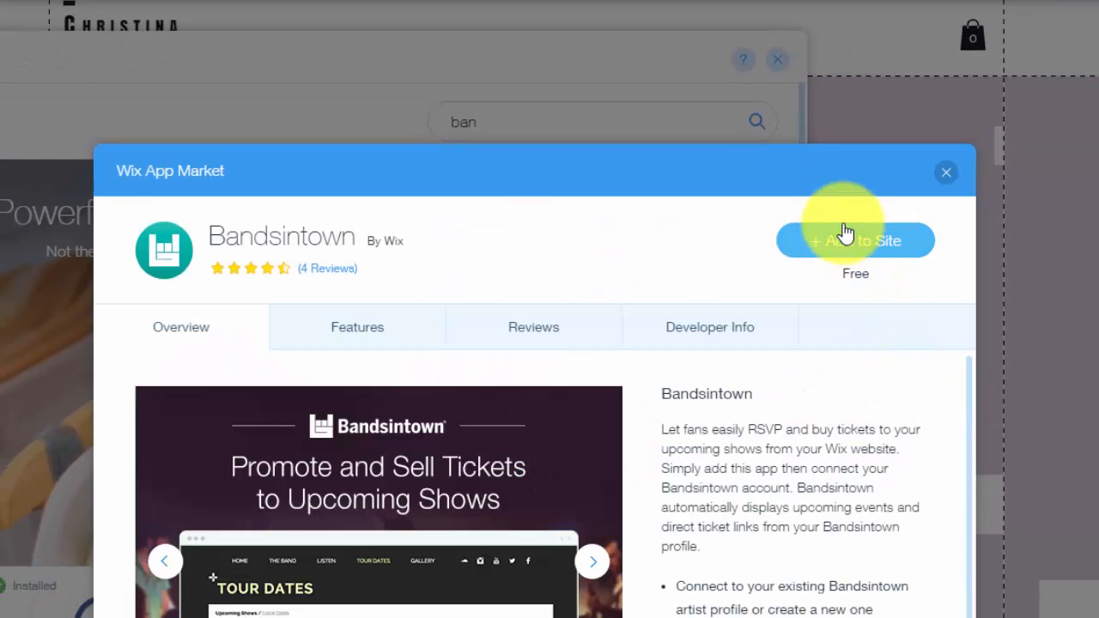
# Add the Bandsintown tour-dates widget to the home page.
pyautogui.click(855, 241)
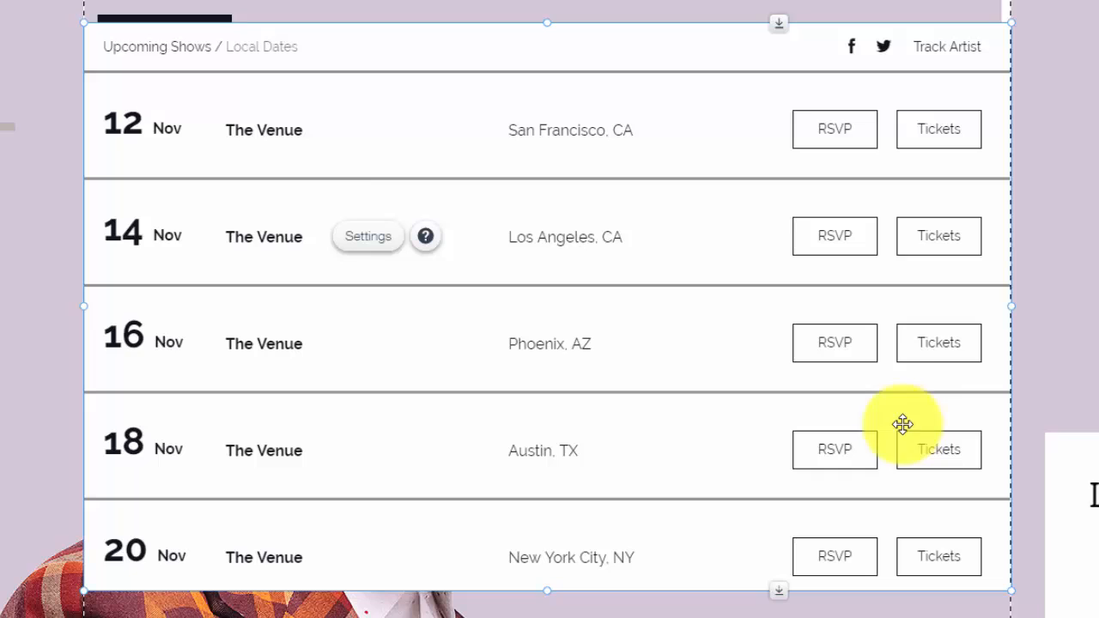
pyautogui.moveTo(834, 399)
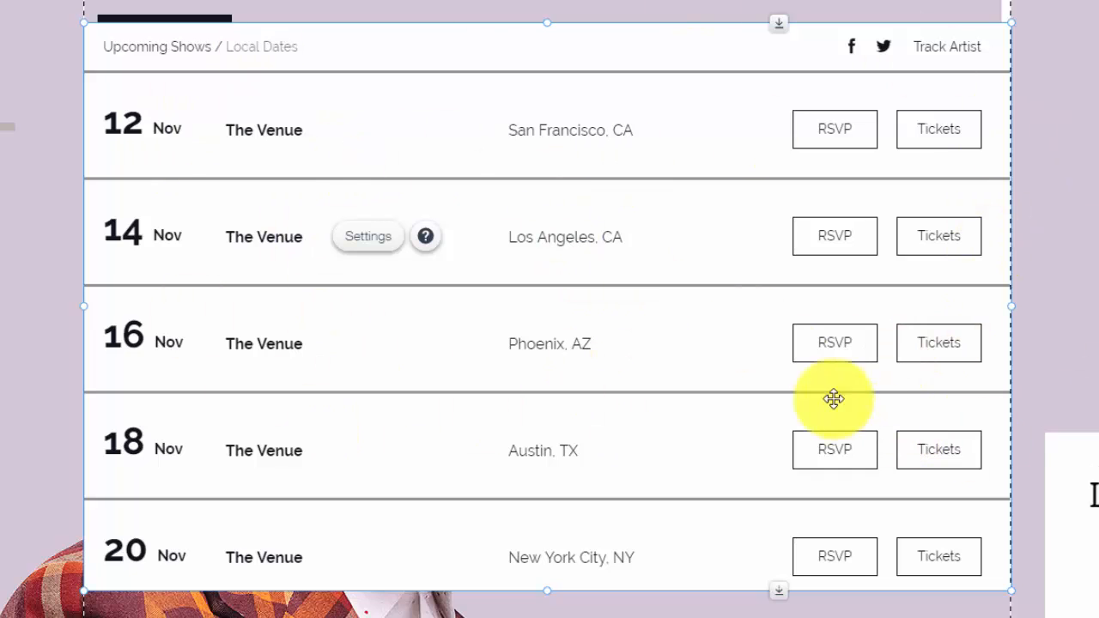
pyautogui.moveTo(789, 362)
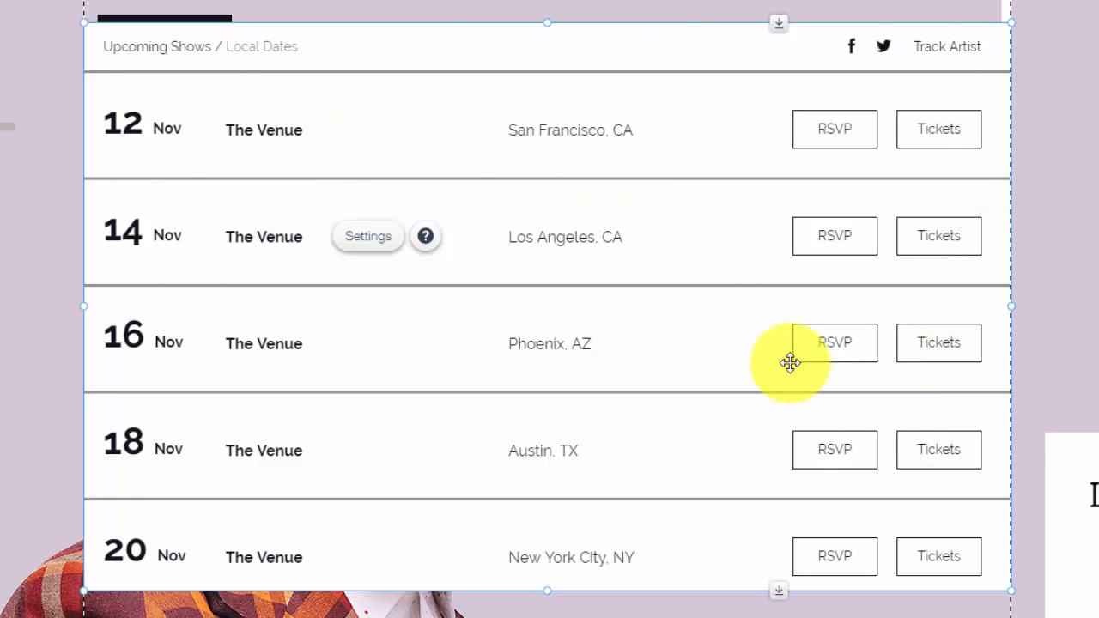
pyautogui.moveTo(774, 458)
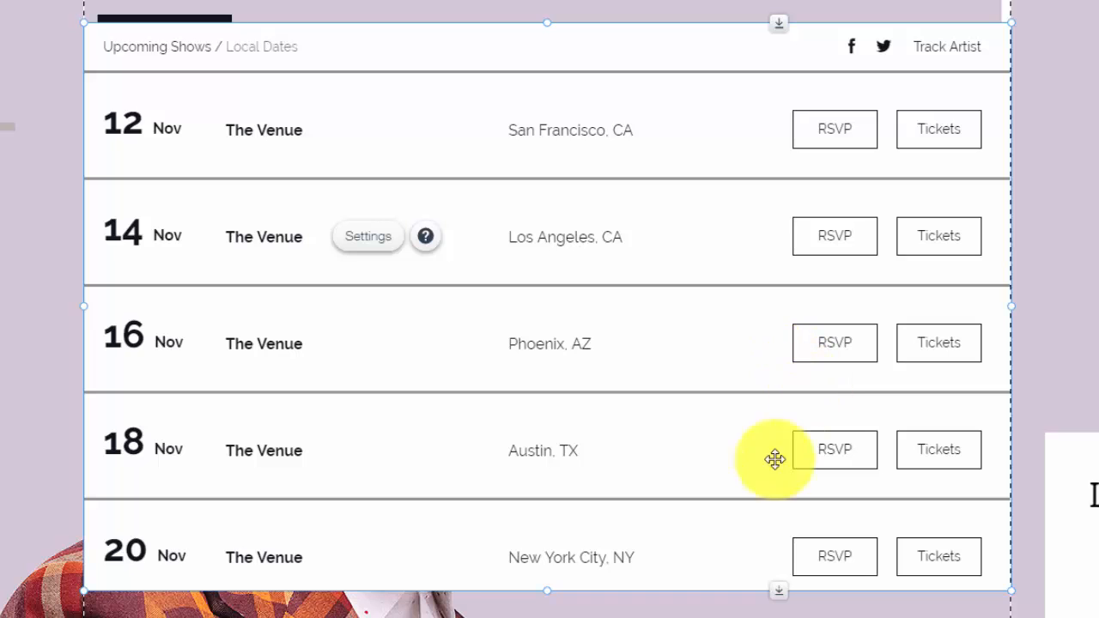
# Open the widget's settings, preview the Menu Design and Tour Date Design tabs, and return to Settings.
pyautogui.click(367, 236)
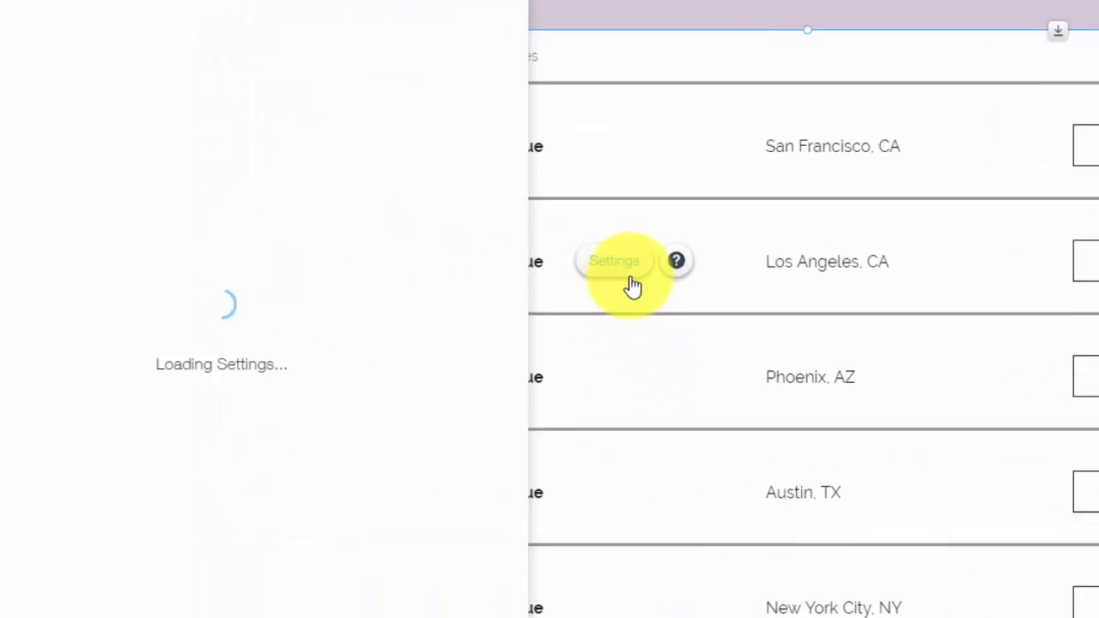
pyautogui.click(613, 261)
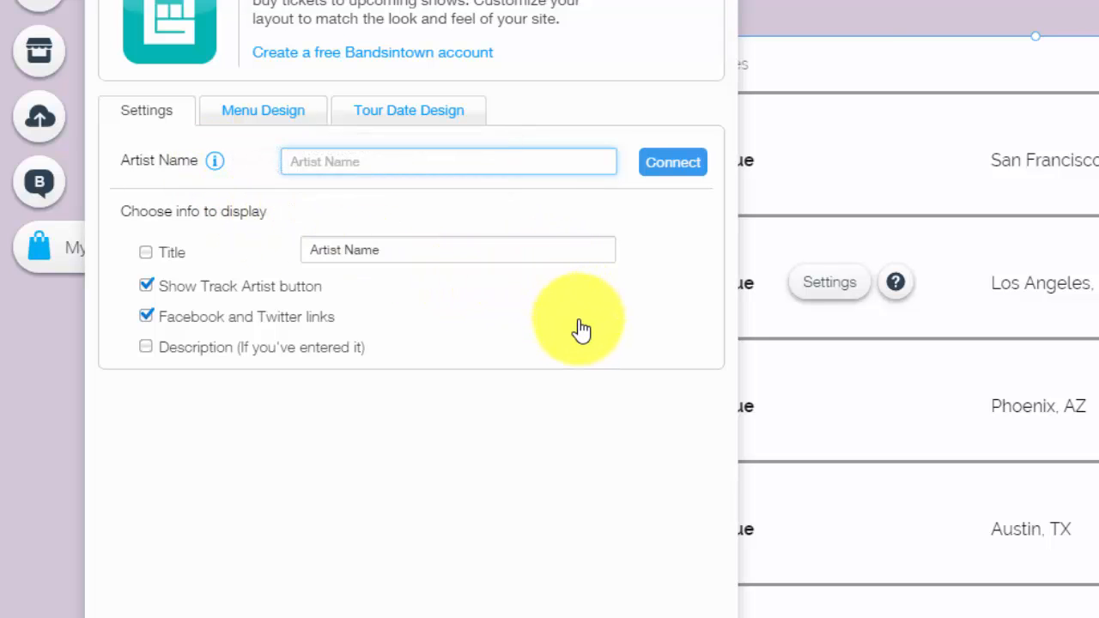
pyautogui.moveTo(219, 230)
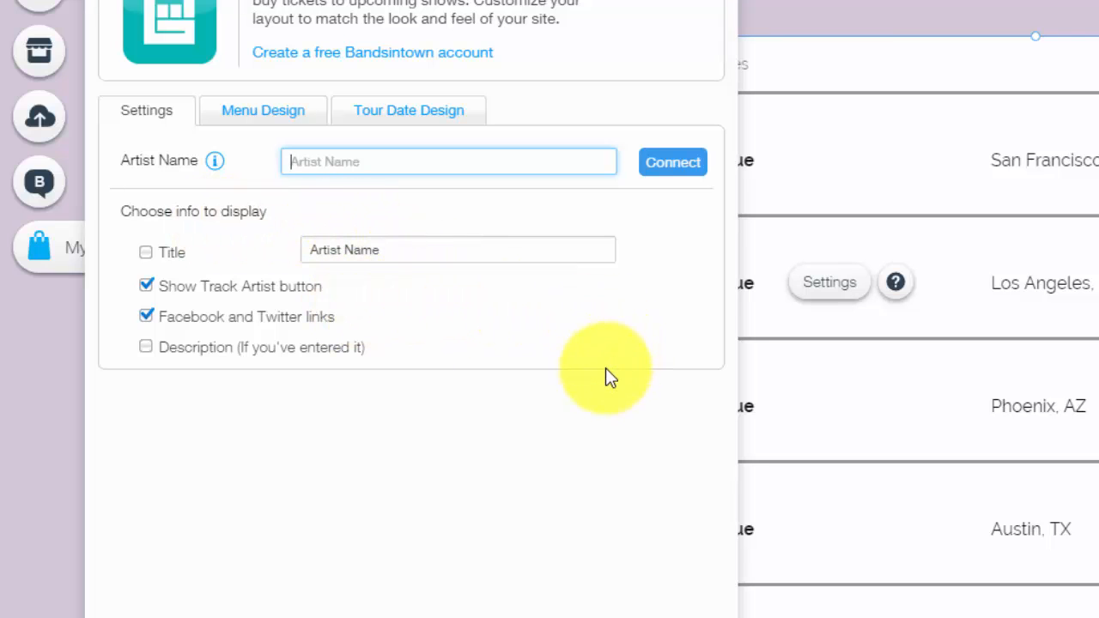
pyautogui.click(263, 110)
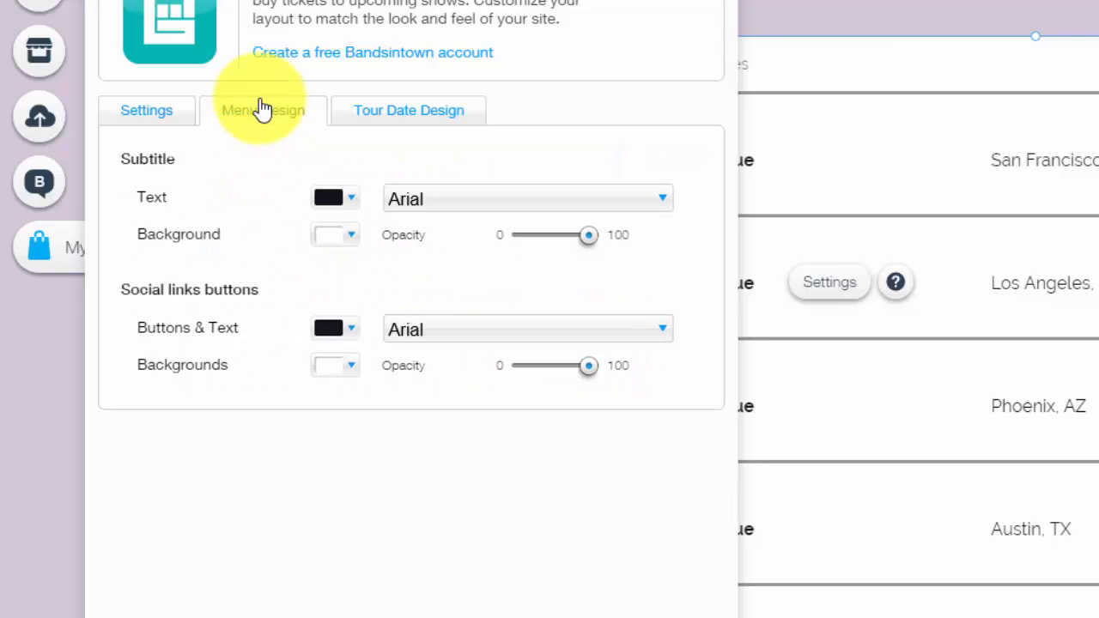
pyautogui.click(409, 110)
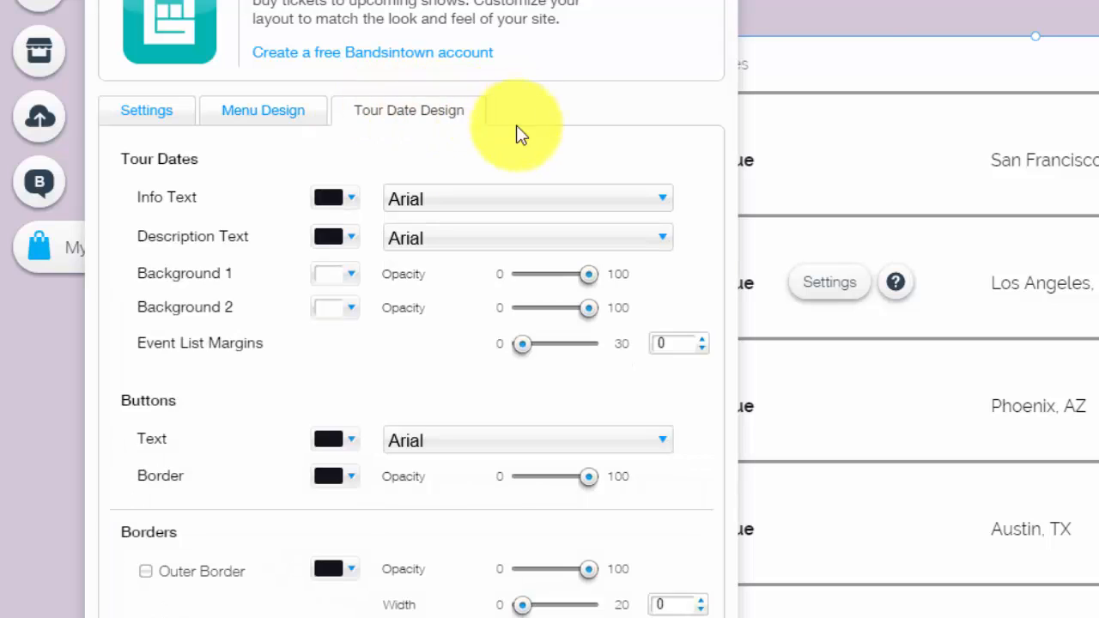
pyautogui.click(146, 110)
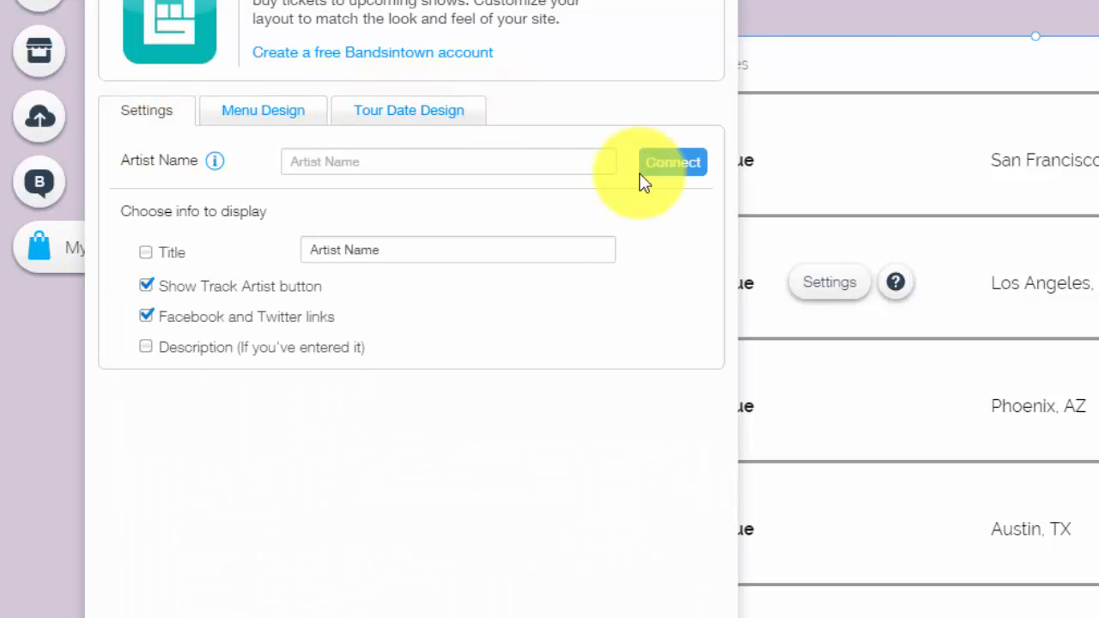
pyautogui.moveTo(575, 142)
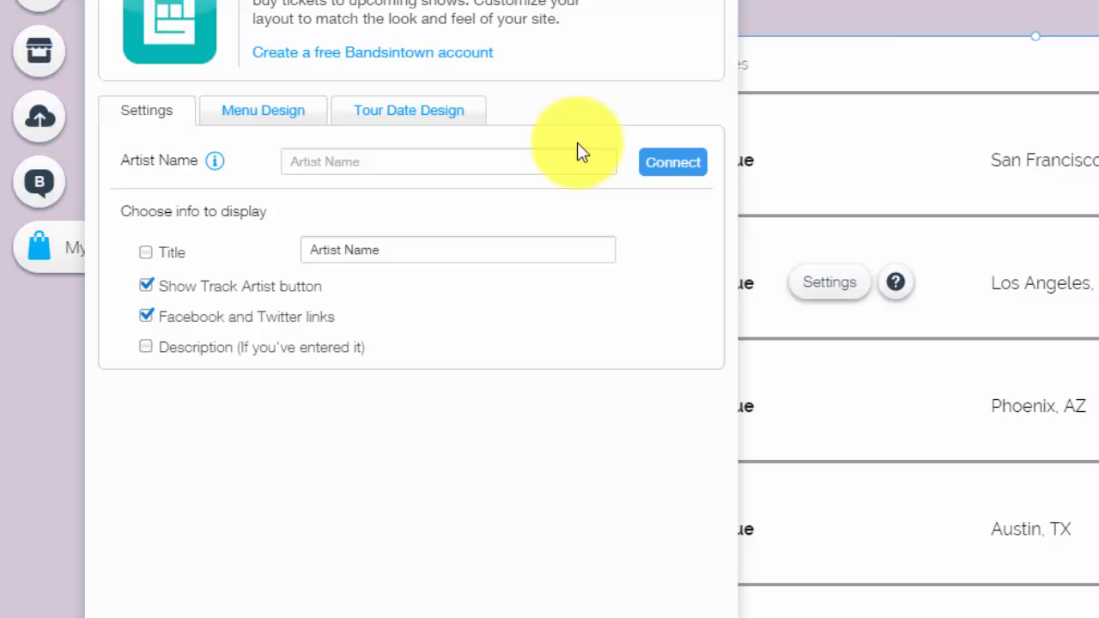
pyautogui.moveTo(436, 64)
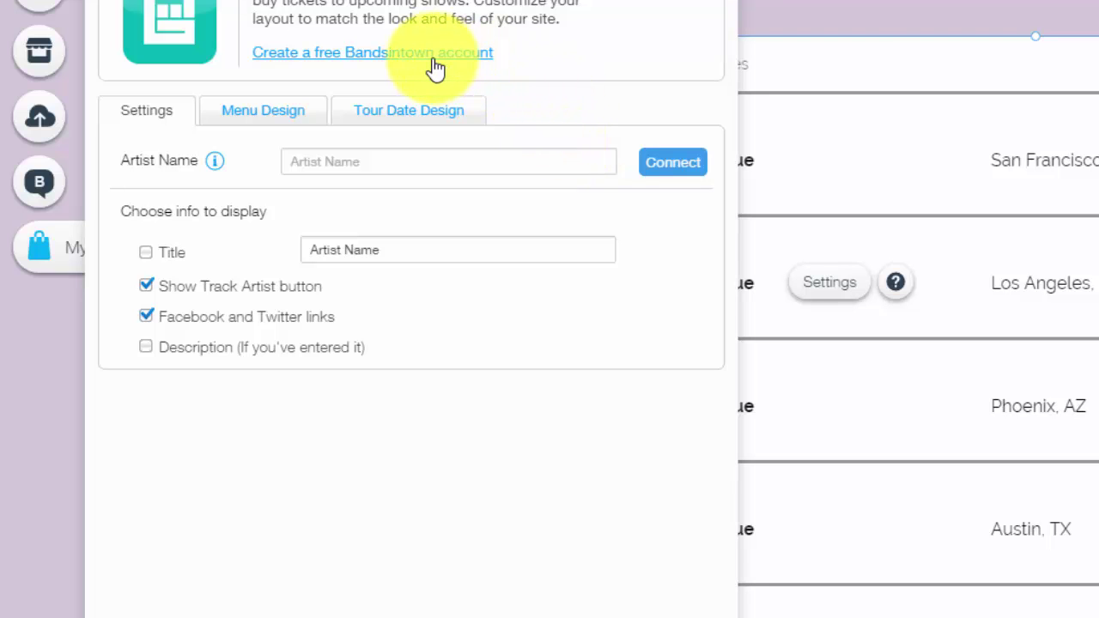
pyautogui.click(372, 53)
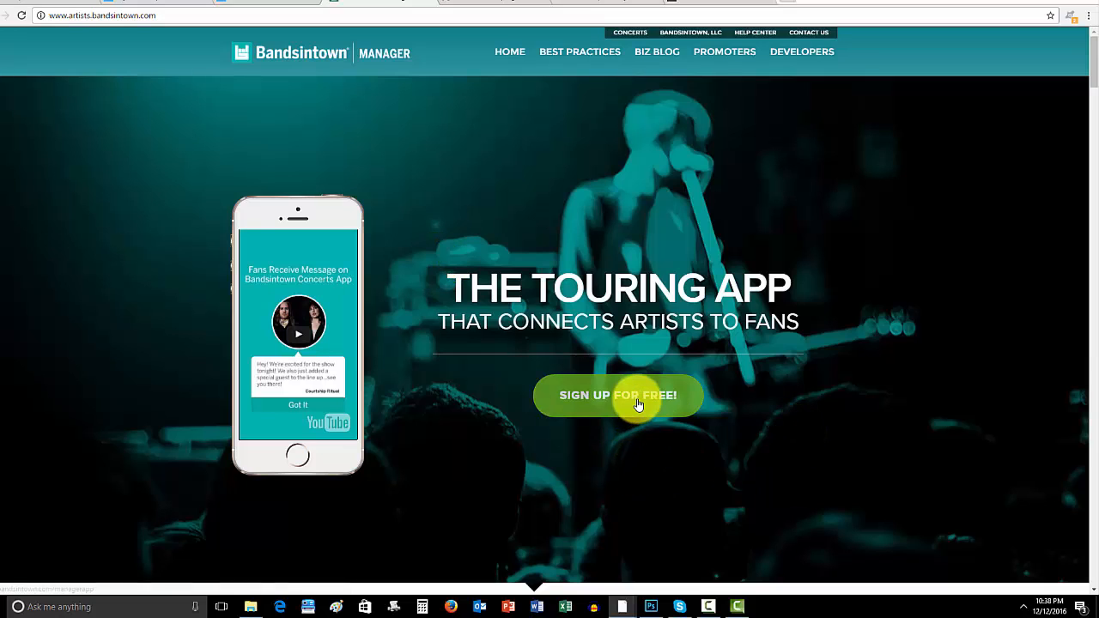
pyautogui.moveTo(519, 428)
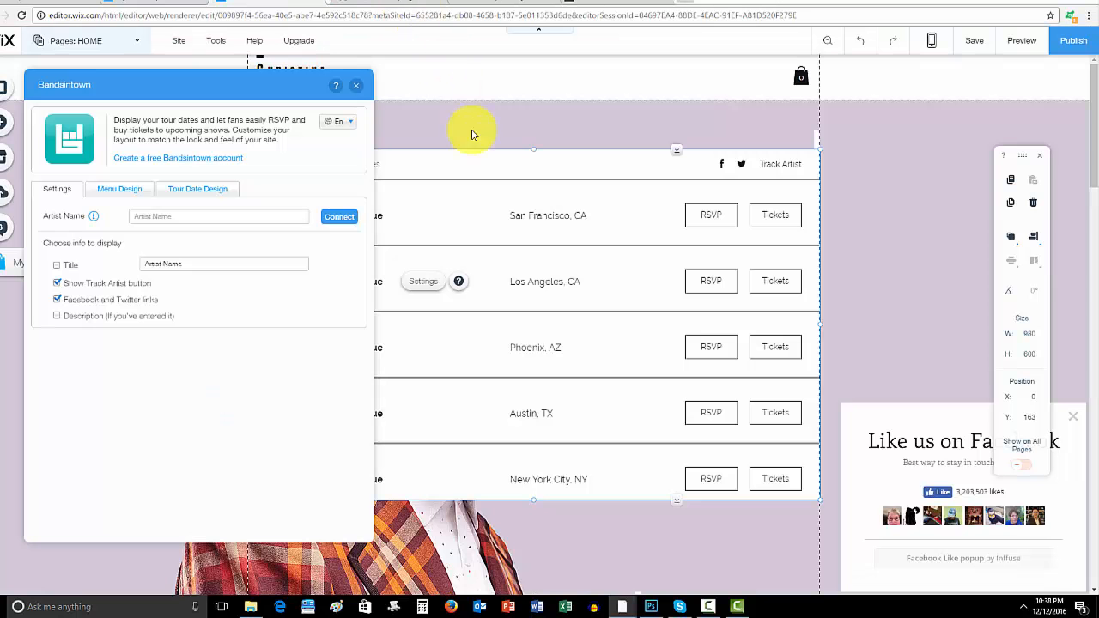
pyautogui.moveTo(500, 131)
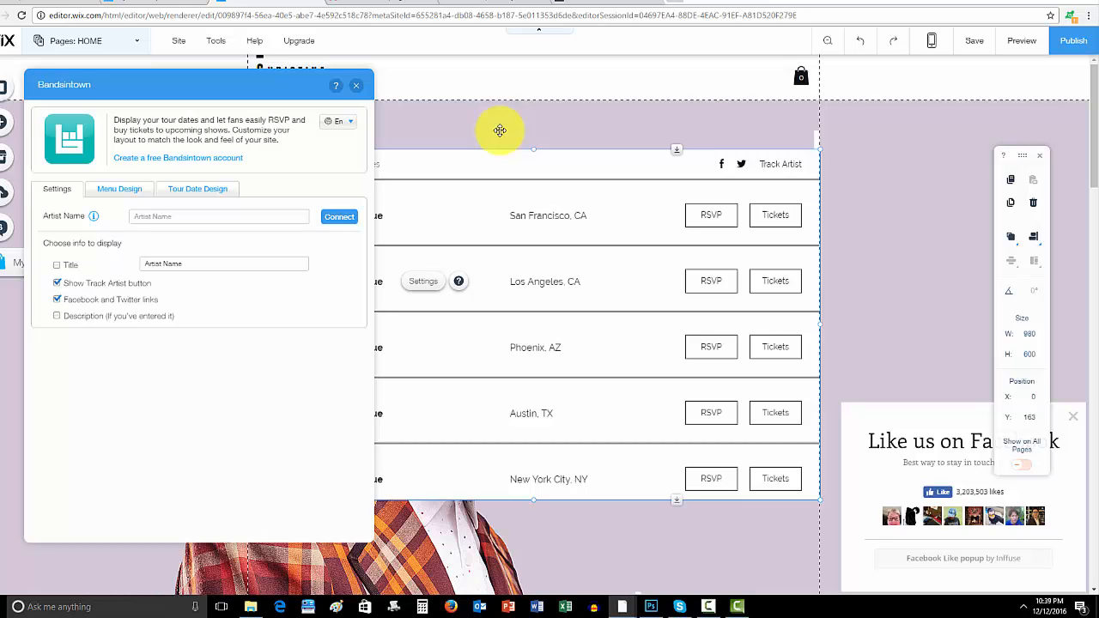
pyautogui.moveTo(275, 179)
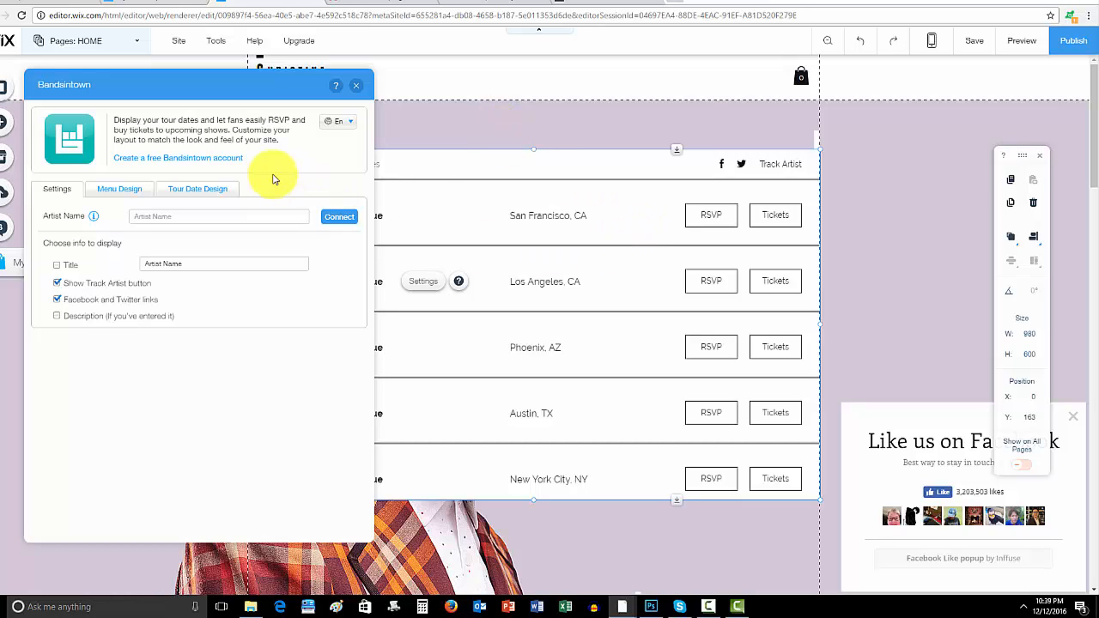
pyautogui.moveTo(269, 164)
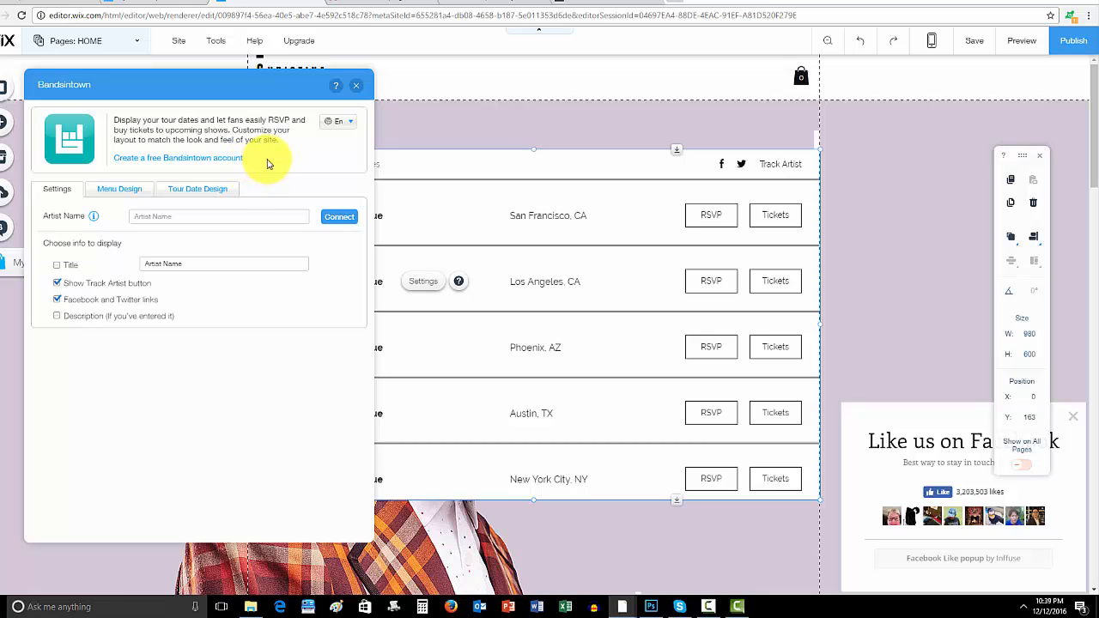
pyautogui.moveTo(301, 185)
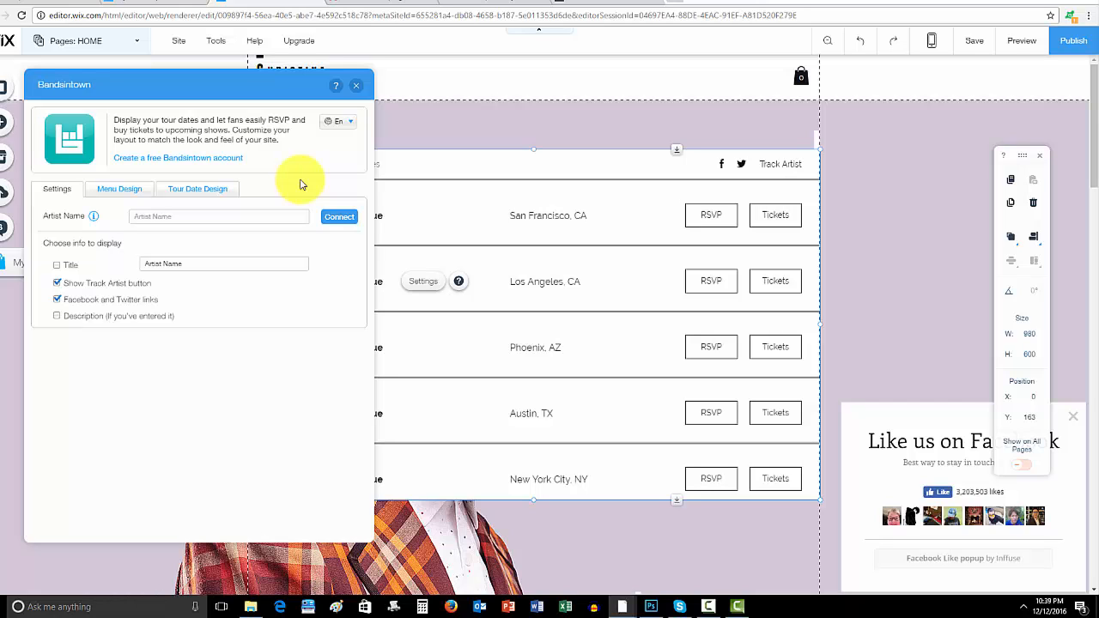
pyautogui.moveTo(338, 121)
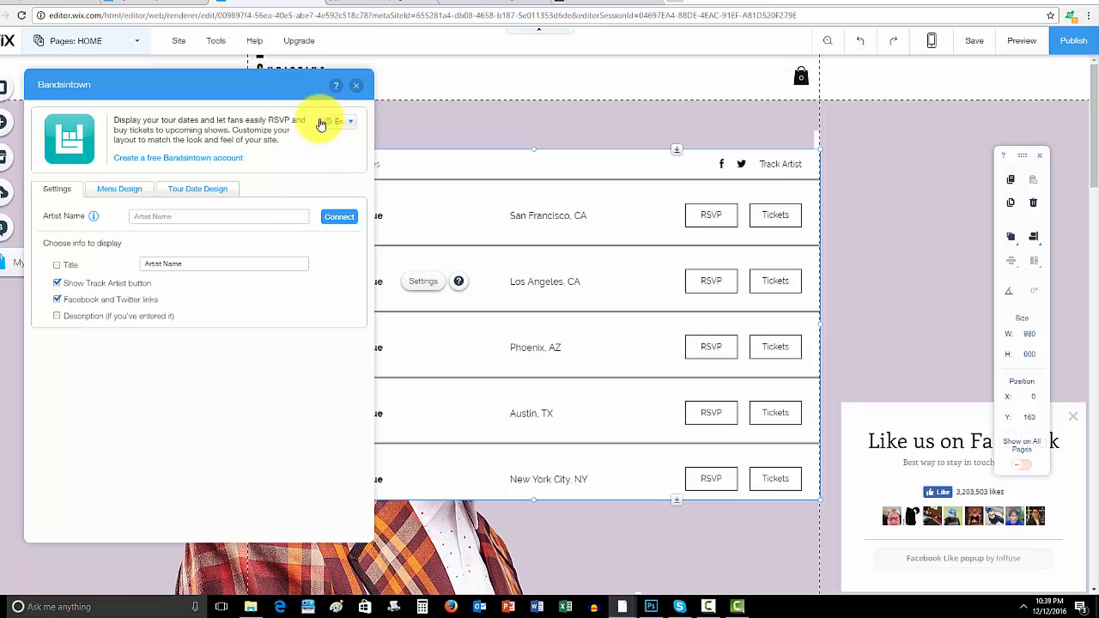
pyautogui.moveTo(355, 151)
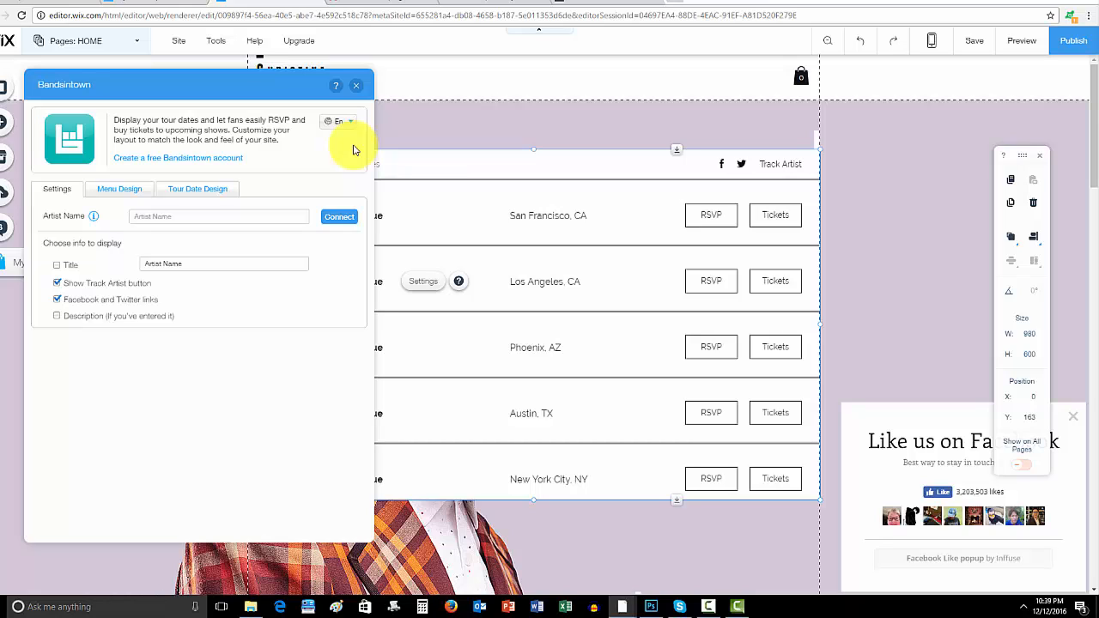
pyautogui.moveTo(203, 172)
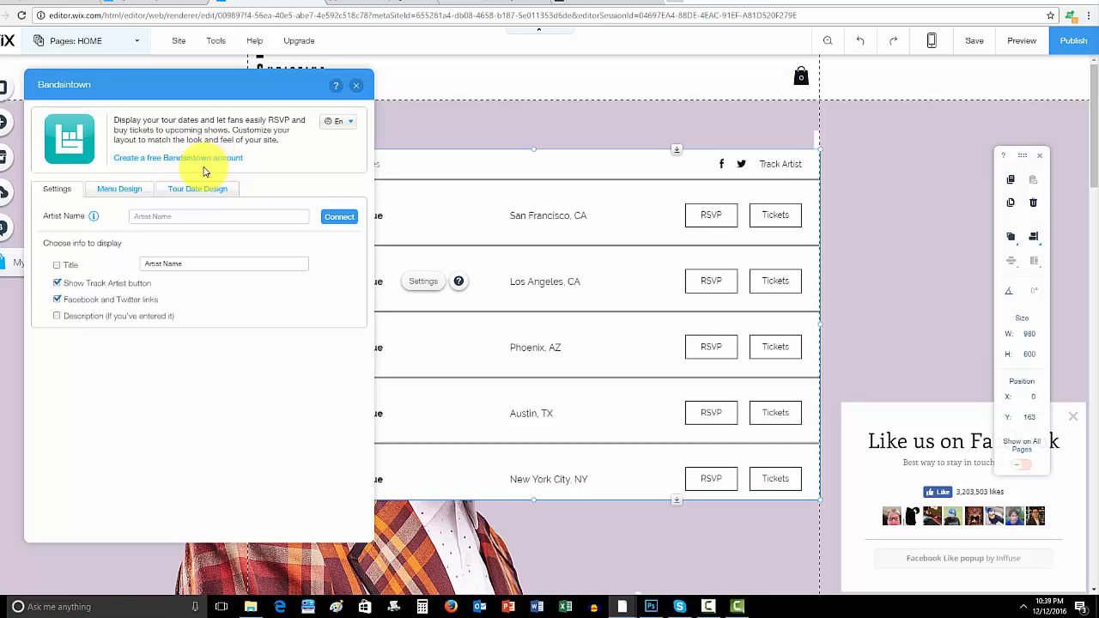
pyautogui.moveTo(316, 176)
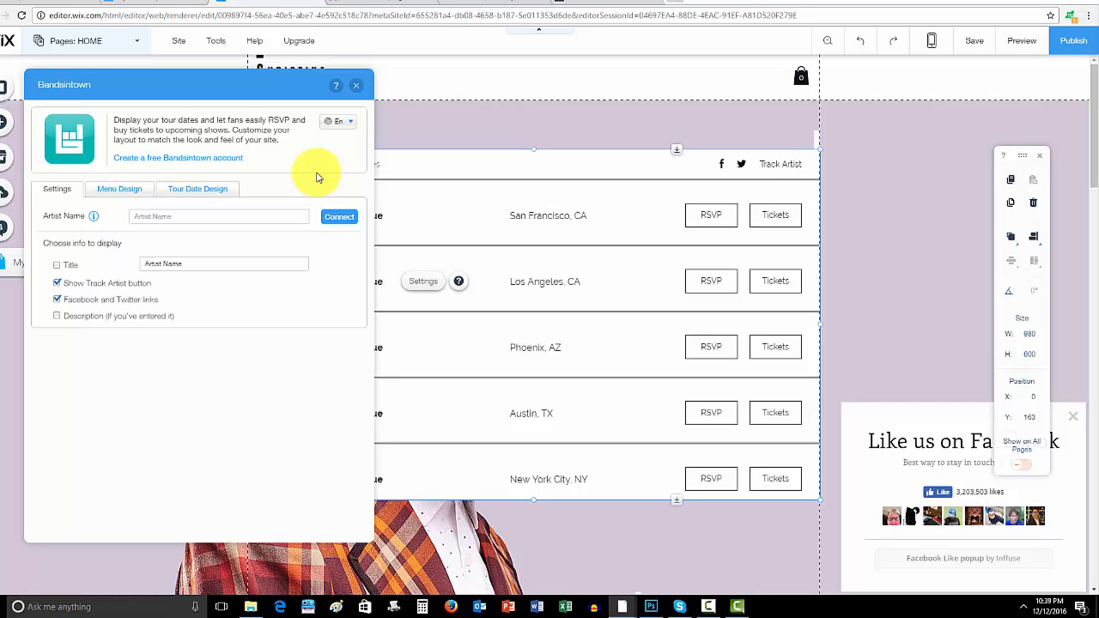
pyautogui.moveTo(335, 155)
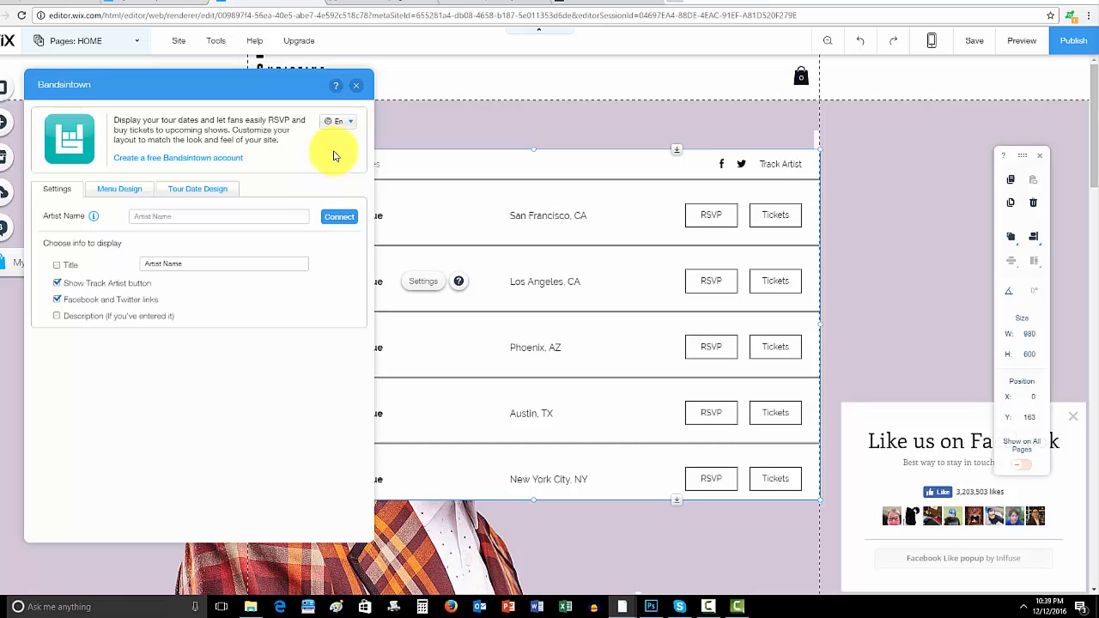
pyautogui.moveTo(397, 153)
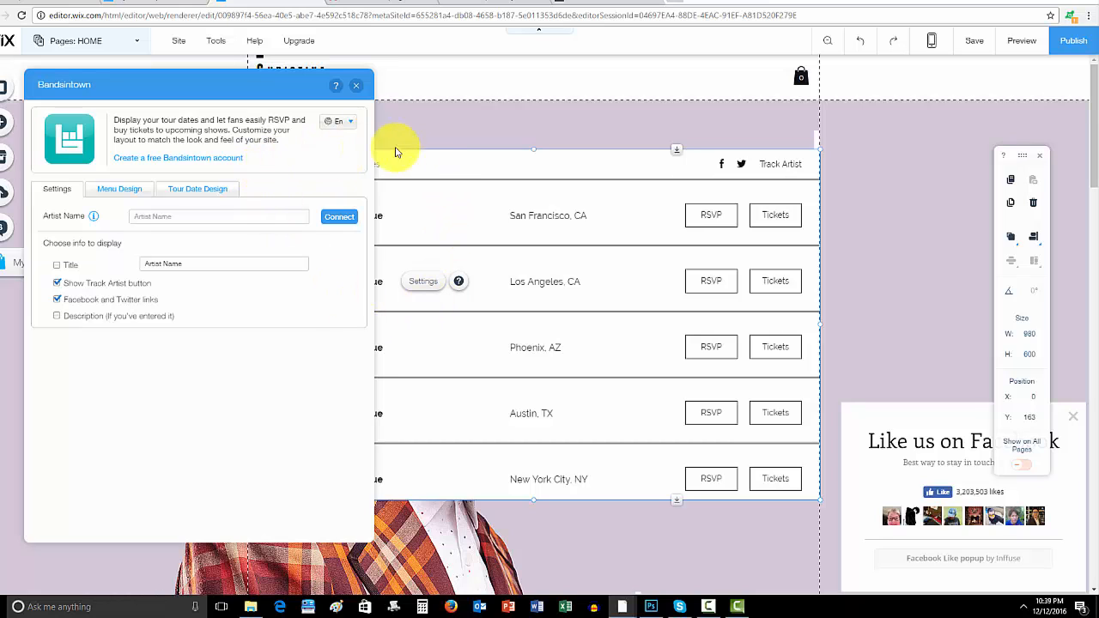
pyautogui.moveTo(451, 163)
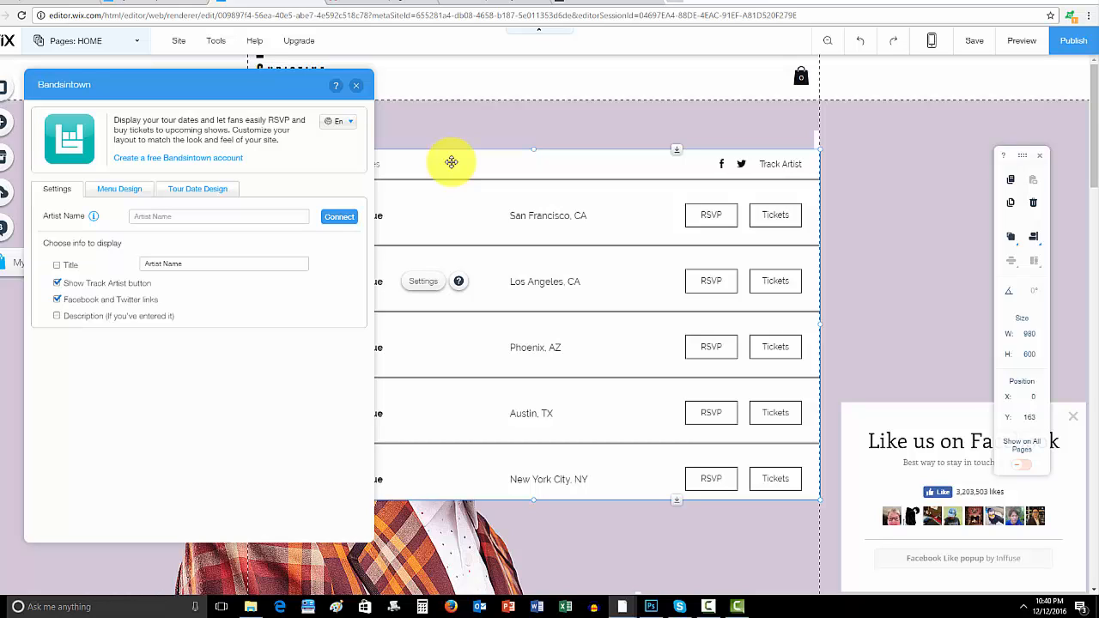
pyautogui.moveTo(443, 135)
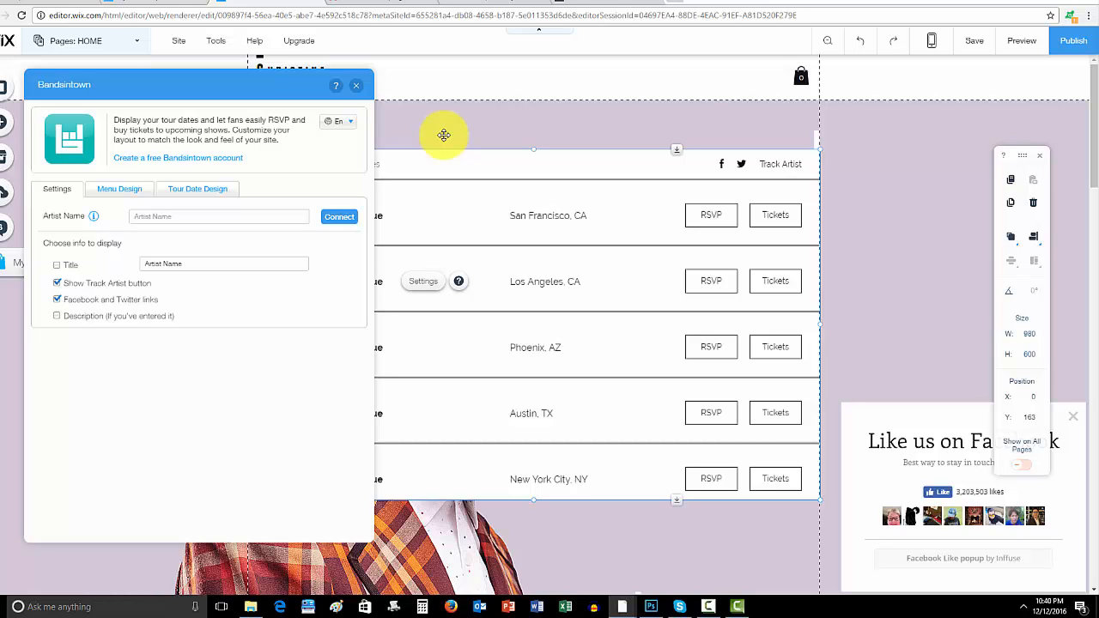
pyautogui.moveTo(637, 553)
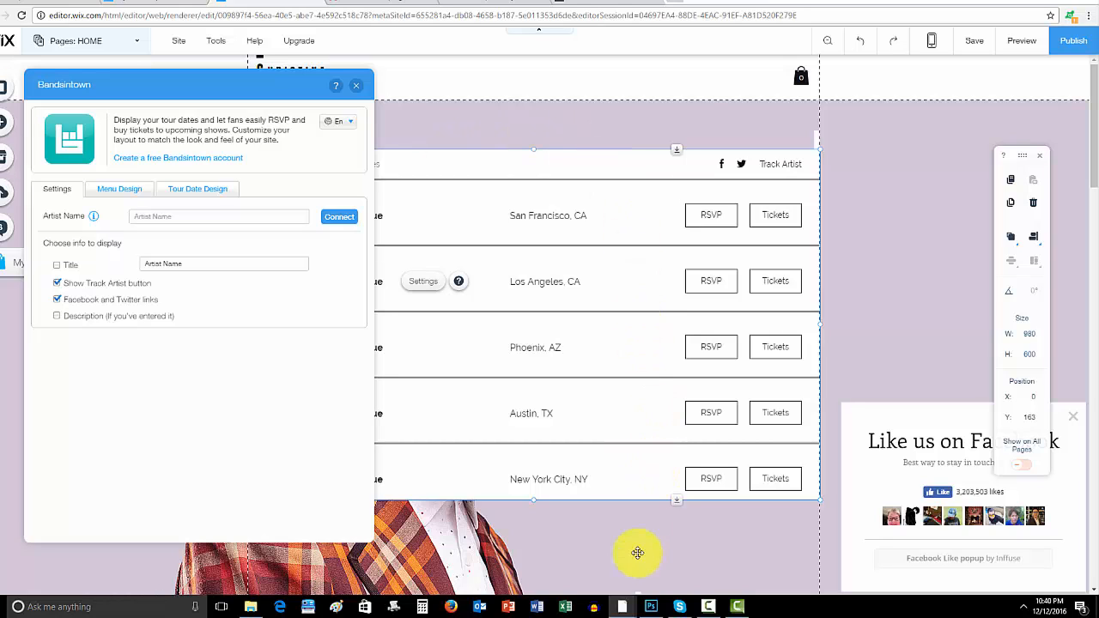
pyautogui.moveTo(642, 559)
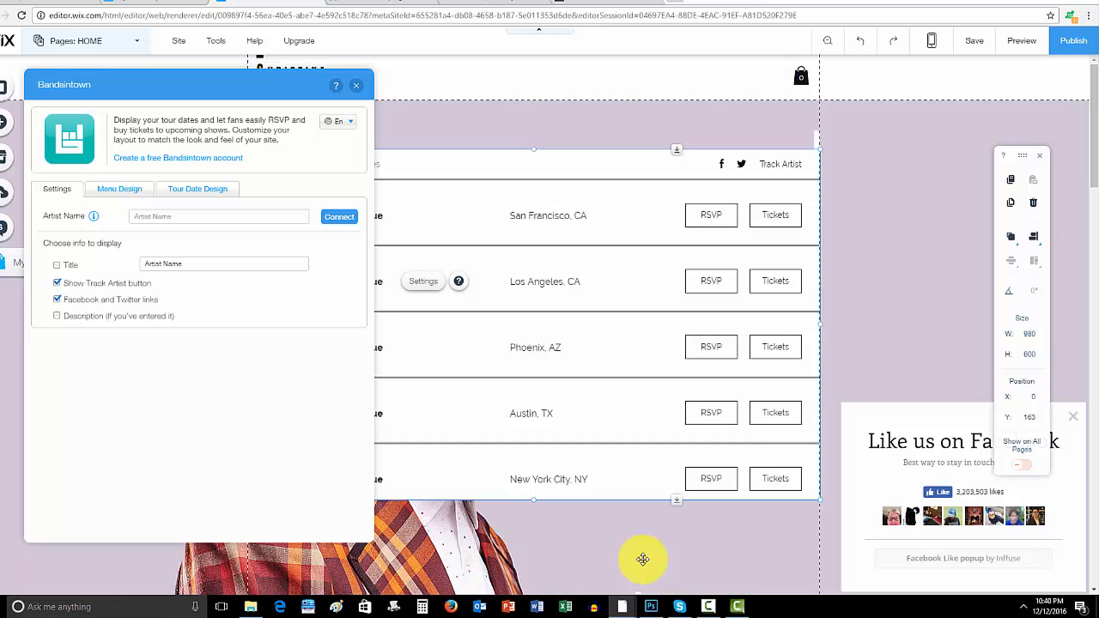
pyautogui.moveTo(683, 564)
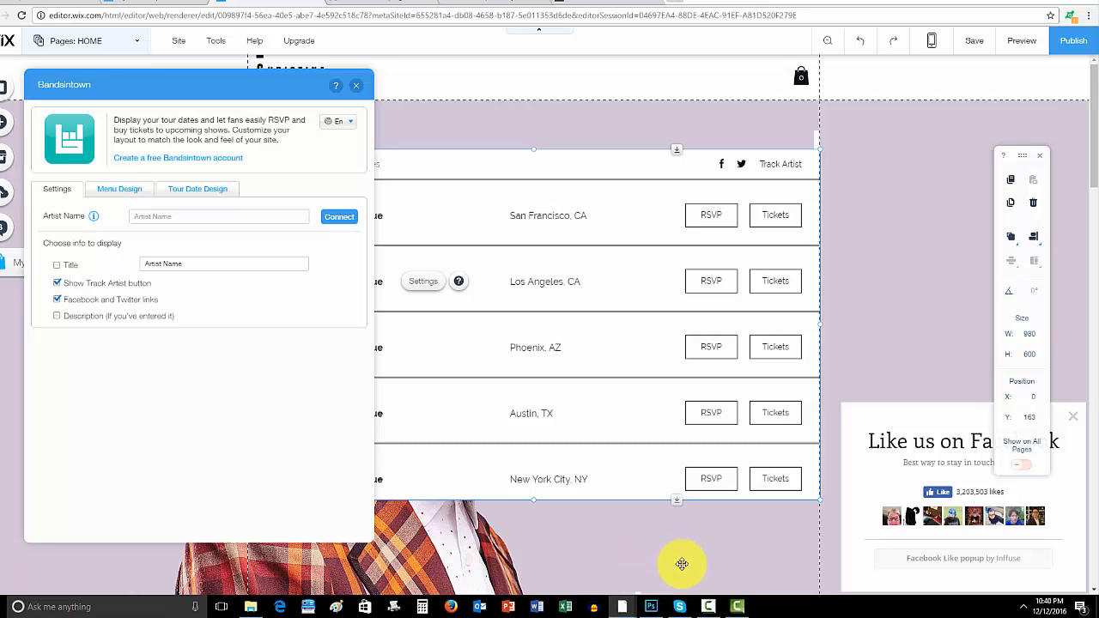
pyautogui.moveTo(706, 607)
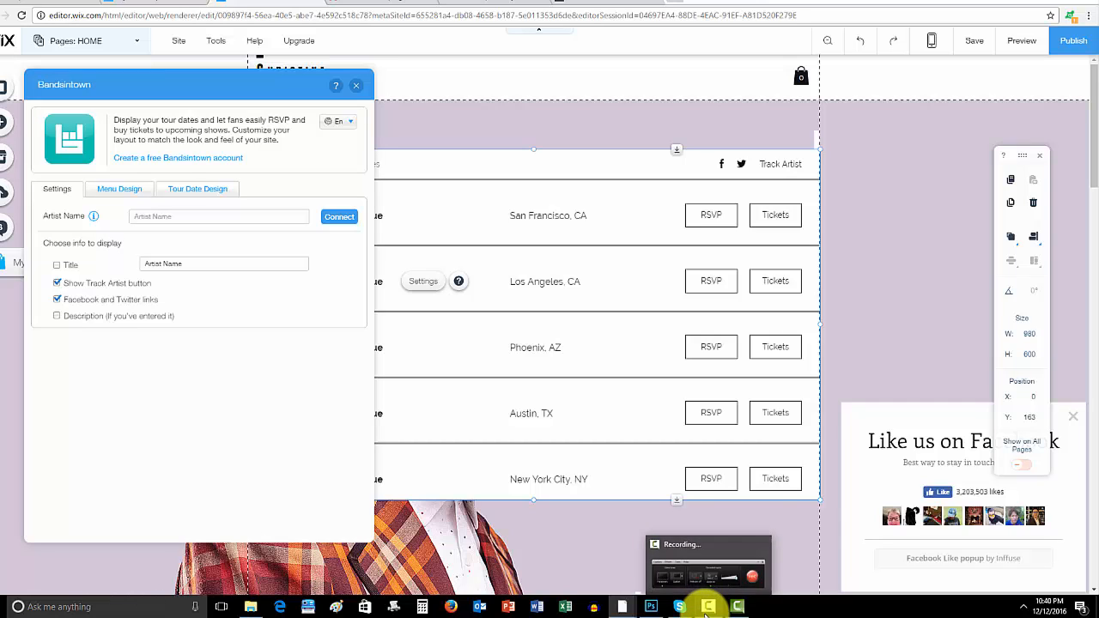